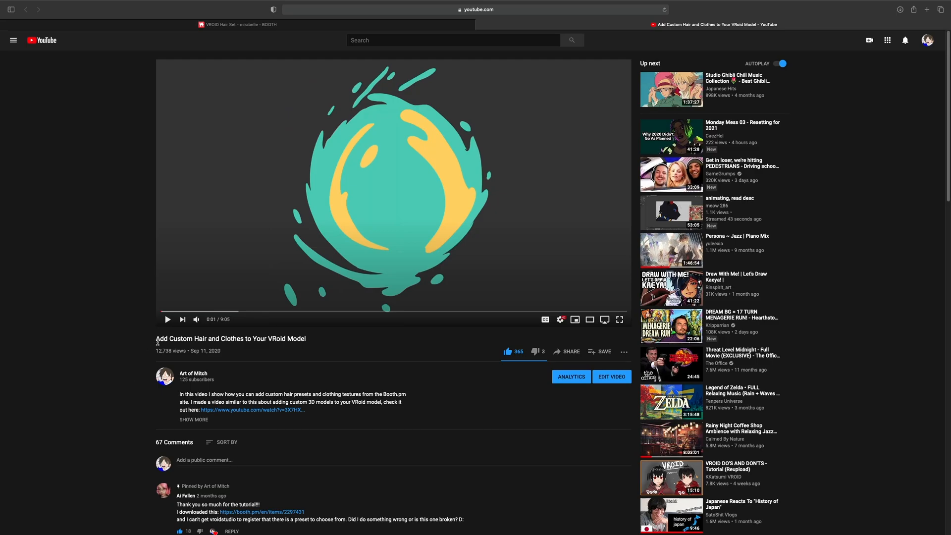
mouse_move(127, 367)
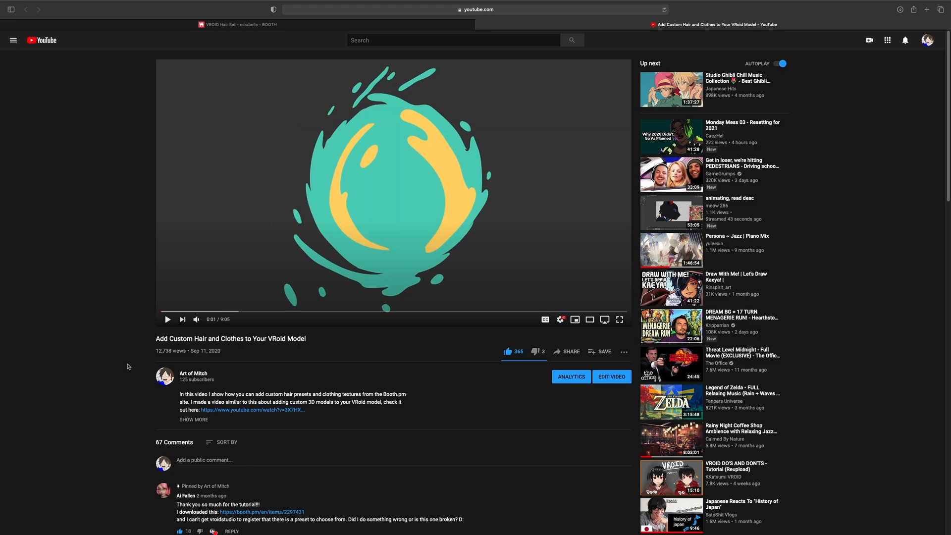
mouse_move(241, 74)
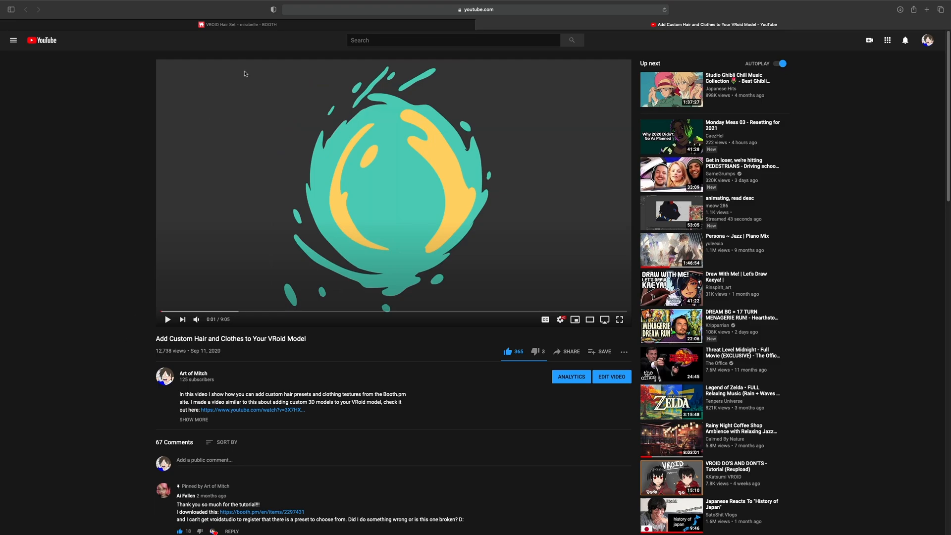
Switch to the BOOTH tab, peek at the account menu, and focus the Search box
left_click(242, 25)
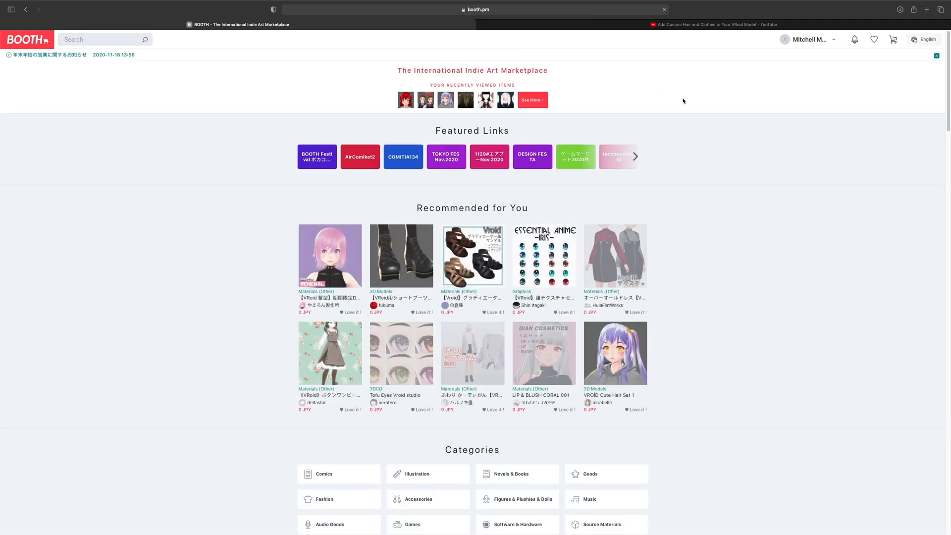
left_click(812, 40)
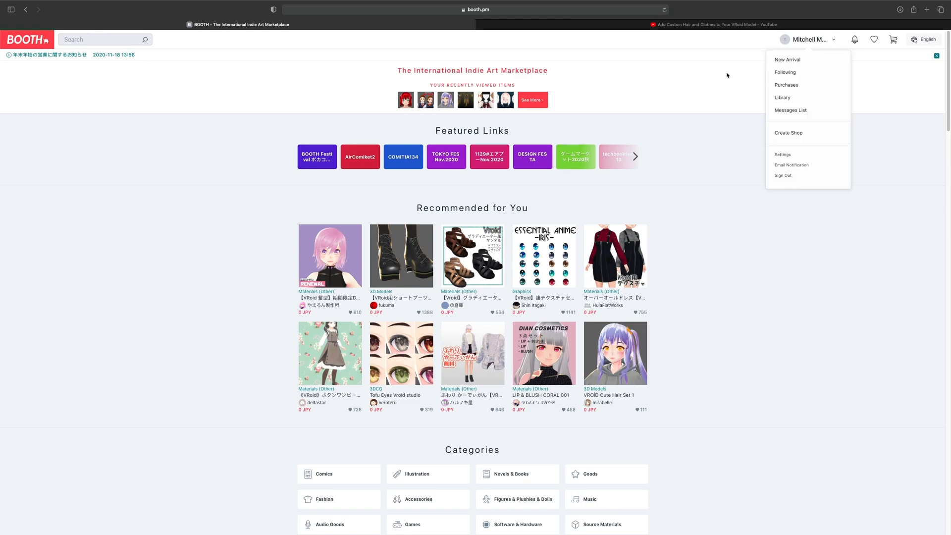
mouse_move(714, 101)
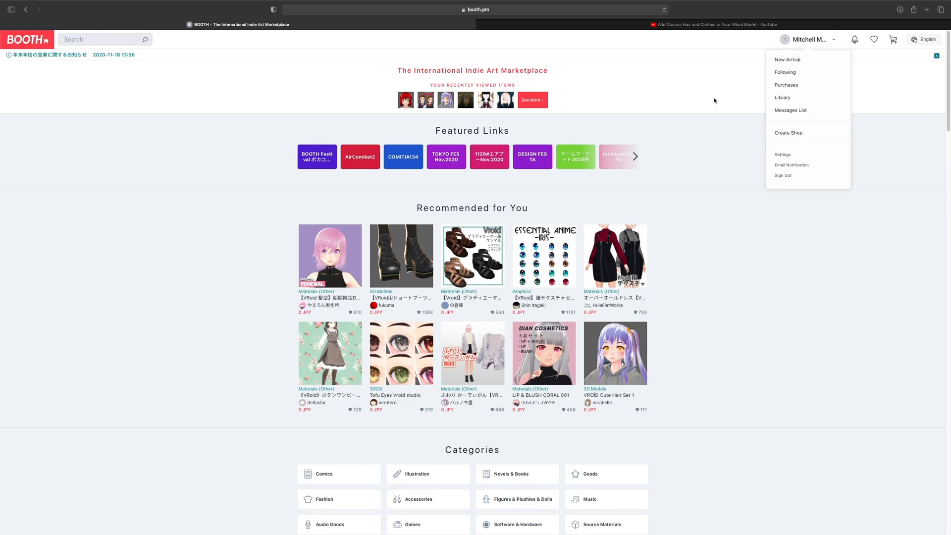
left_click(101, 39)
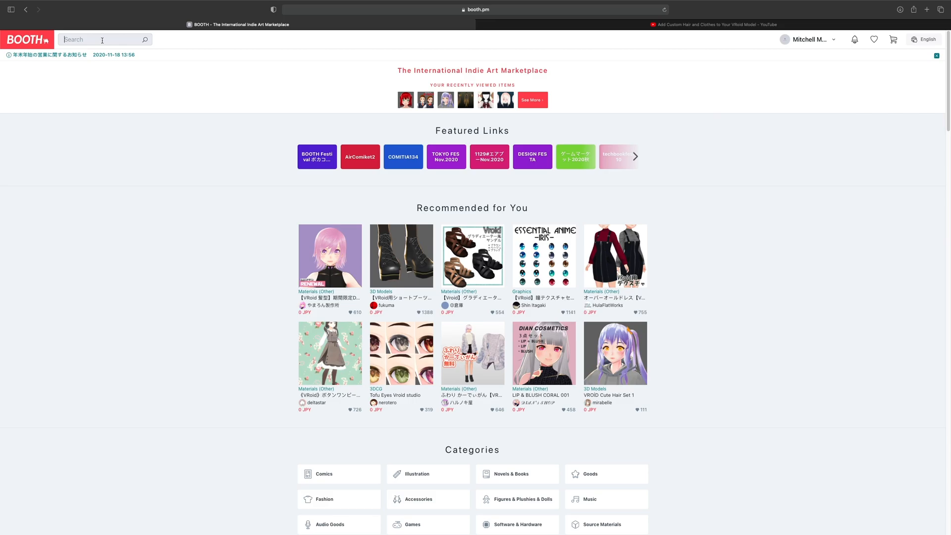
Search BOOTH for 'hair' and free-download the Vroid Mohawk Hair Preset
type("hair")
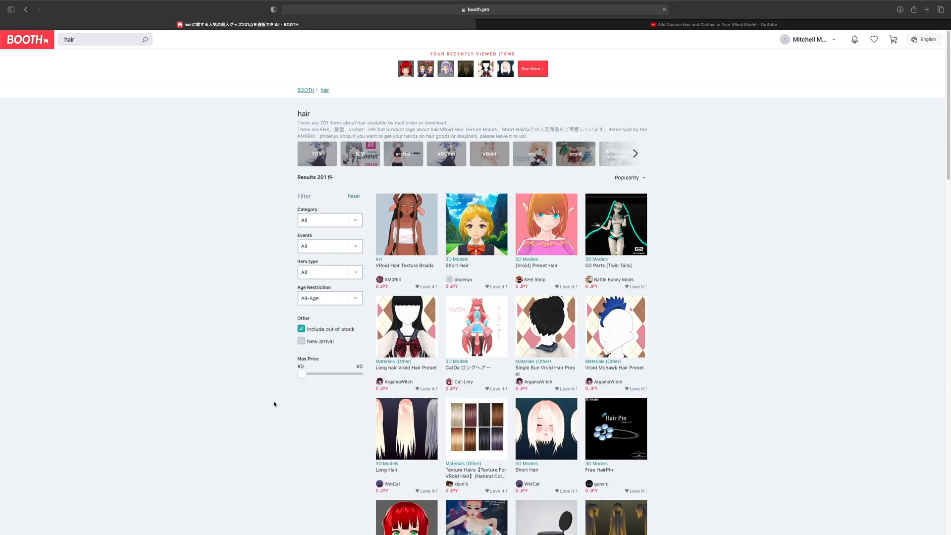
scroll("down", 3)
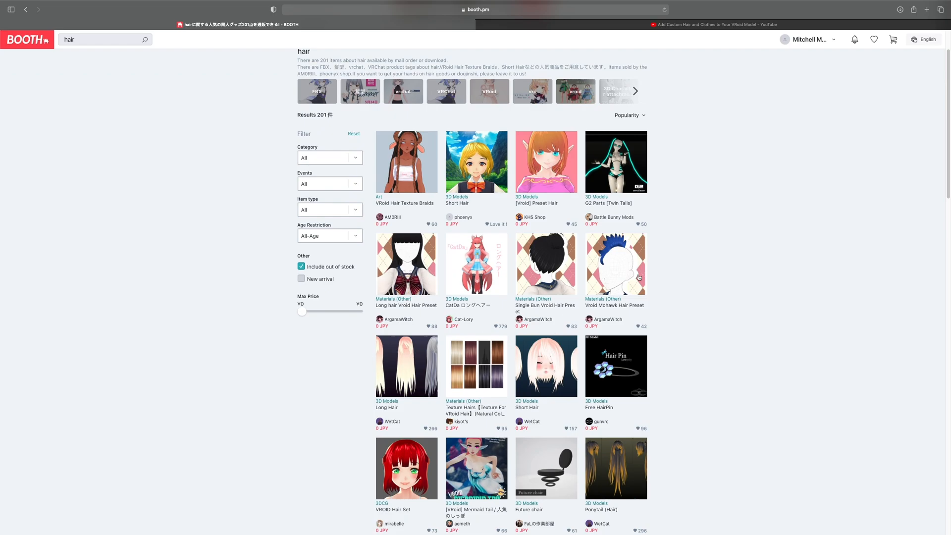
left_click(616, 265)
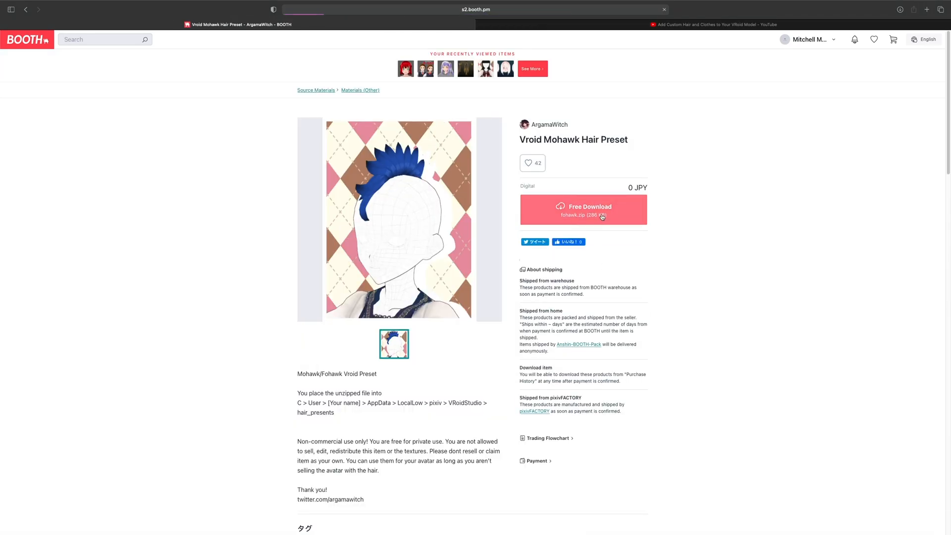
left_click(583, 209)
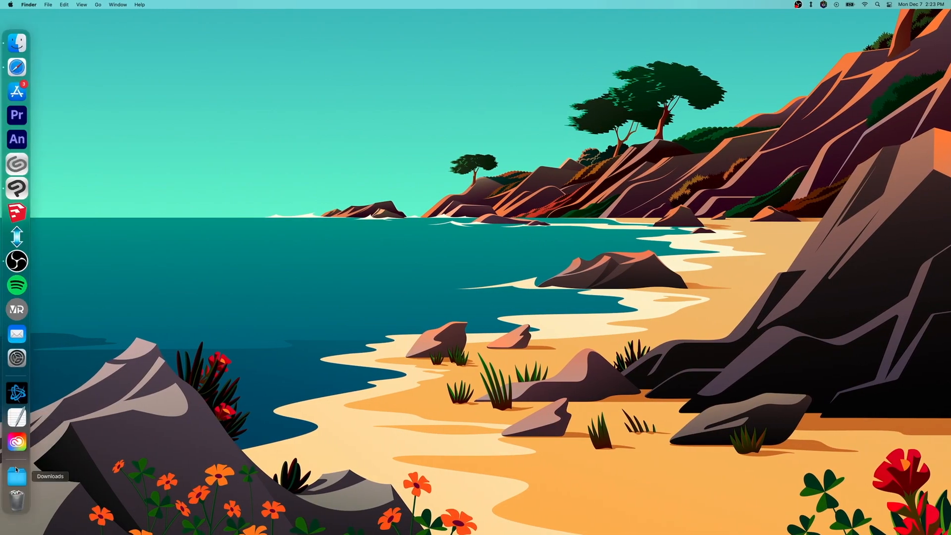
Show Downloads in Finder and bring up actions for the preset36 folder
left_click(16, 479)
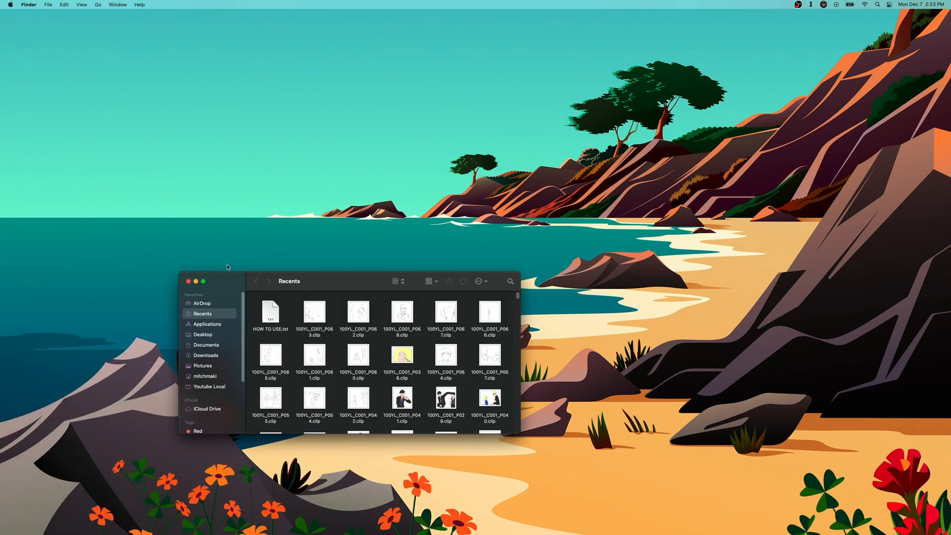
mouse_move(212, 361)
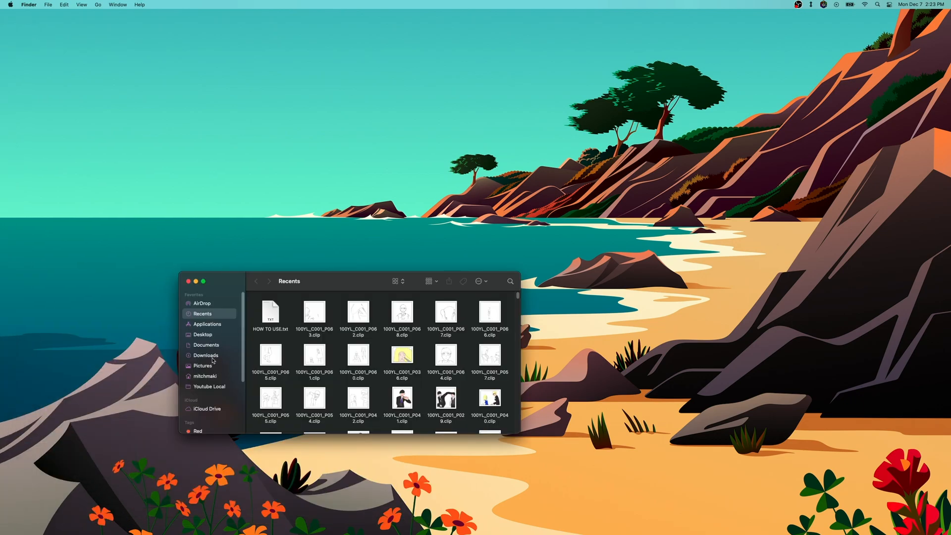
left_click(206, 355)
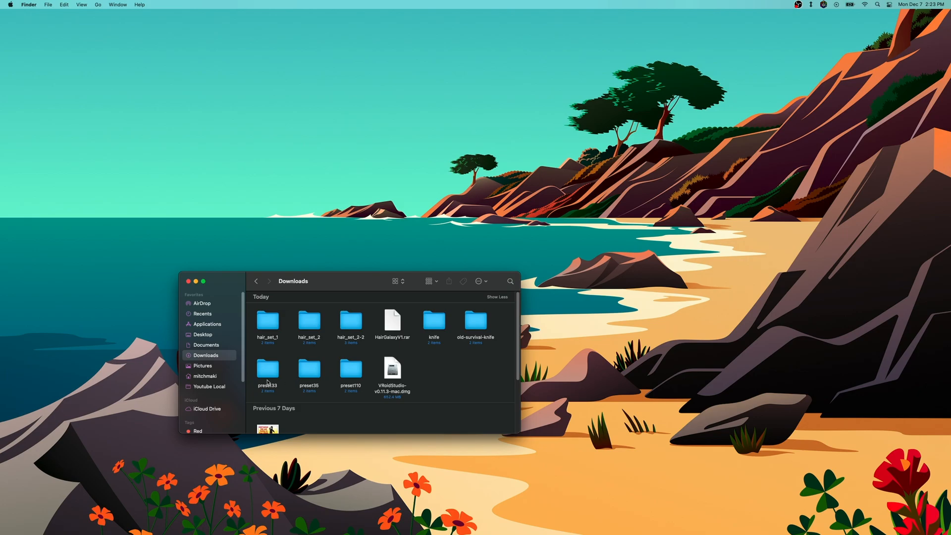
left_click(309, 370)
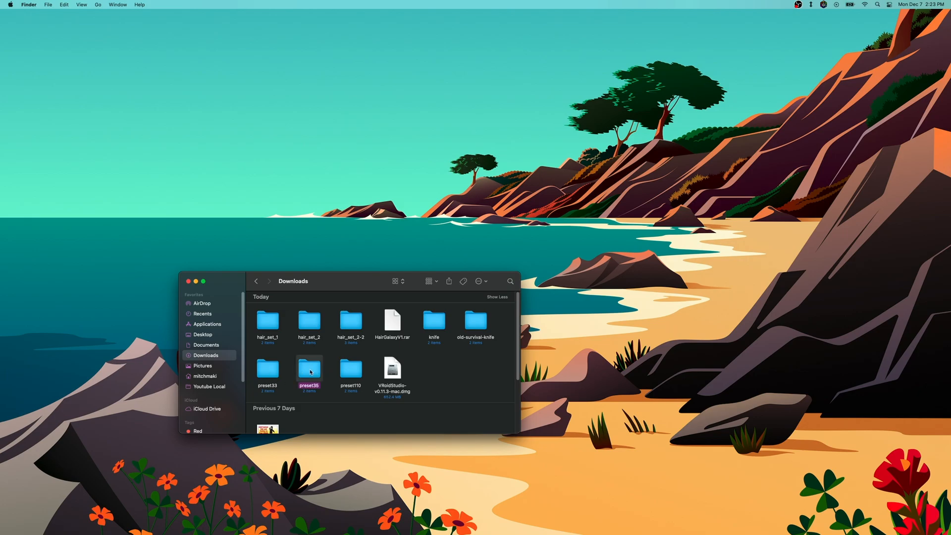
right_click(309, 369)
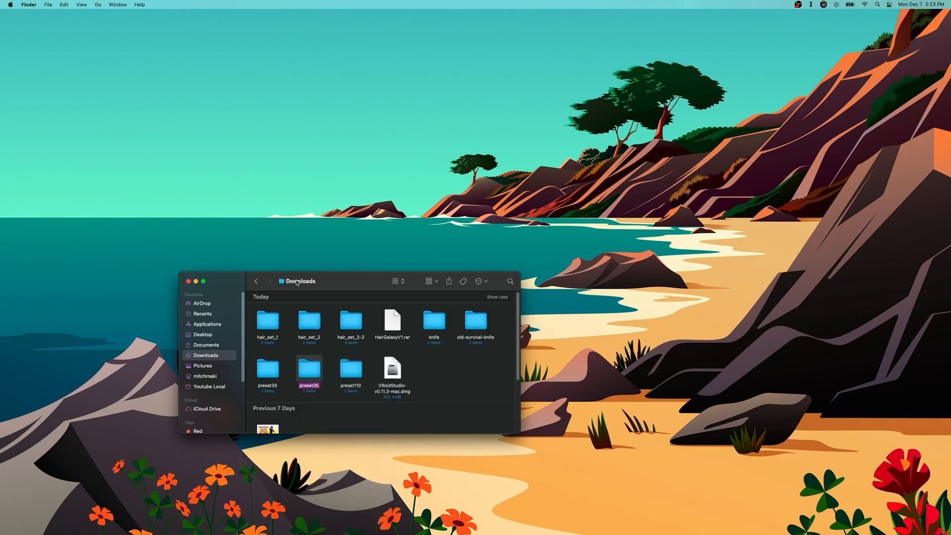
Go up to the mitchmaki home folder and bring up its Show View Options
left_click(299, 282)
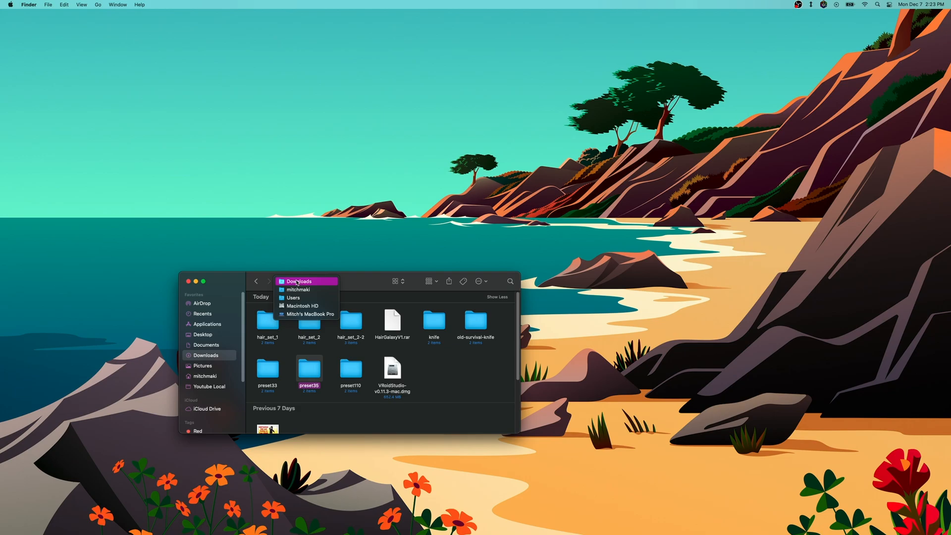
mouse_move(298, 289)
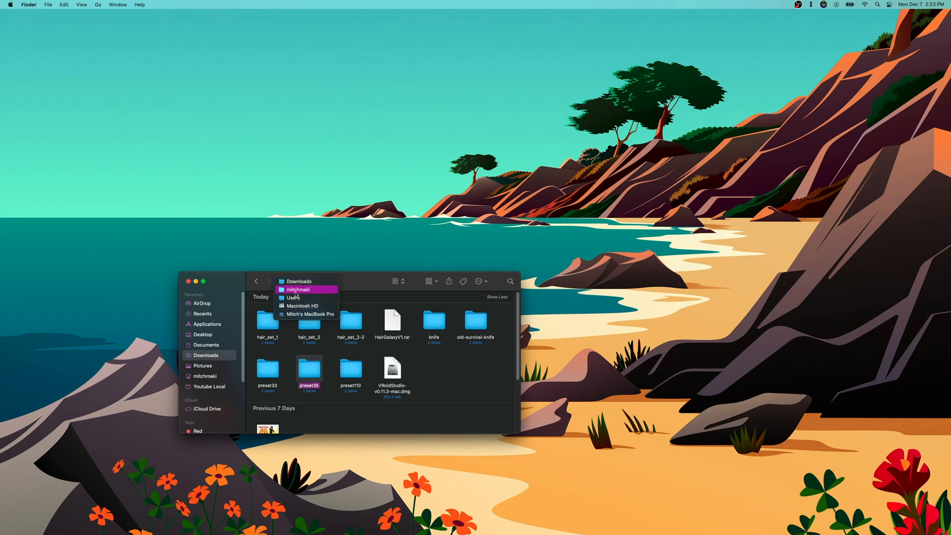
left_click(298, 290)
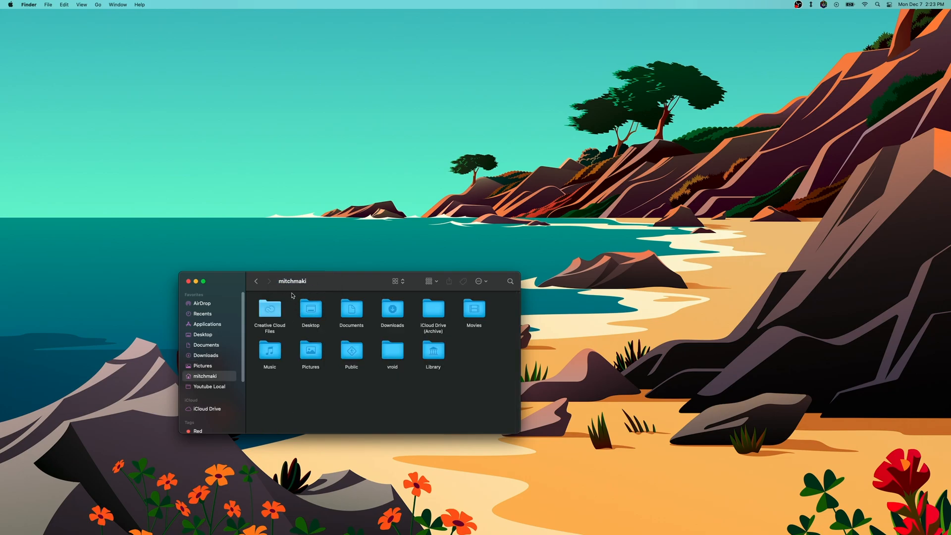
mouse_move(447, 363)
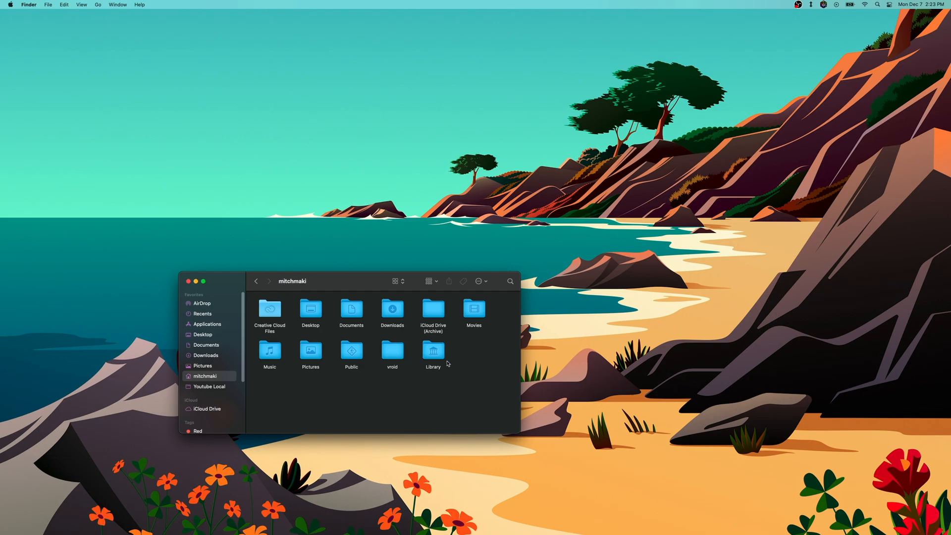
mouse_move(426, 377)
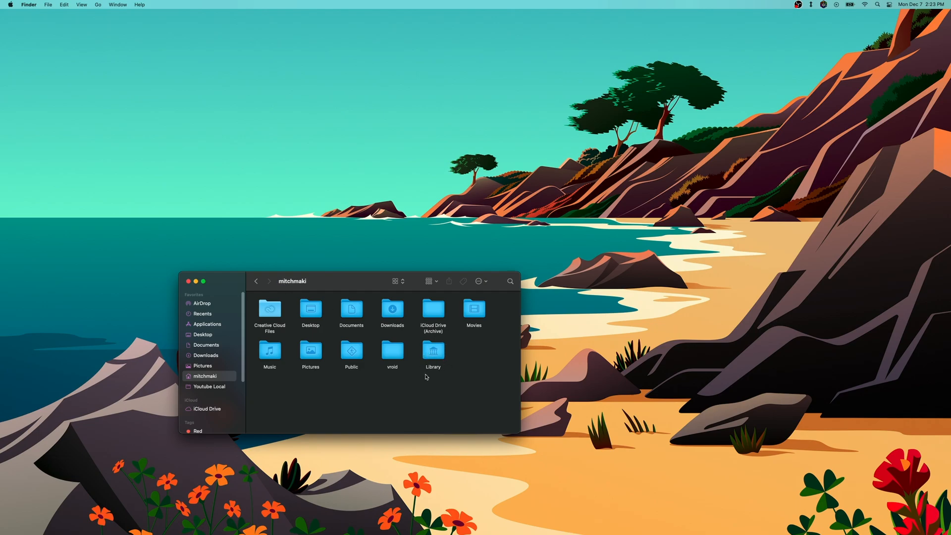
mouse_move(478, 362)
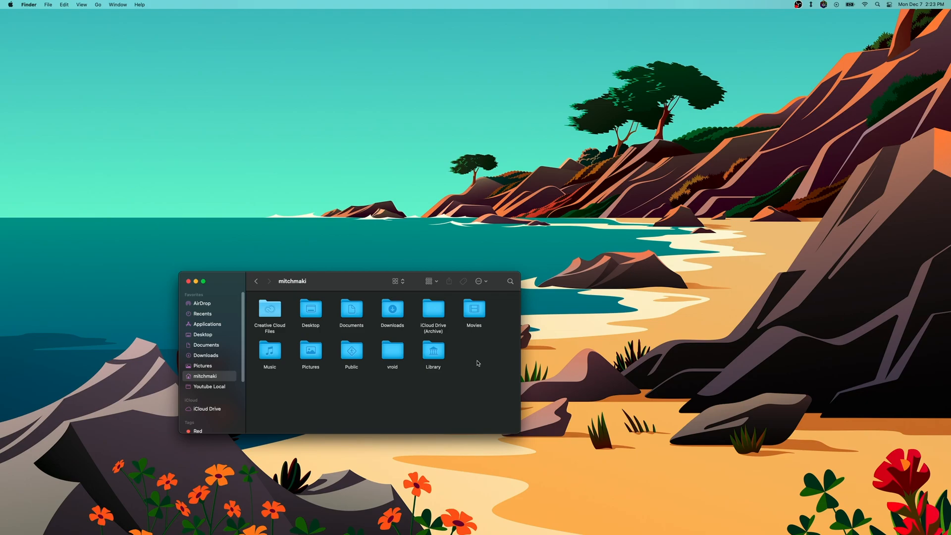
right_click(478, 362)
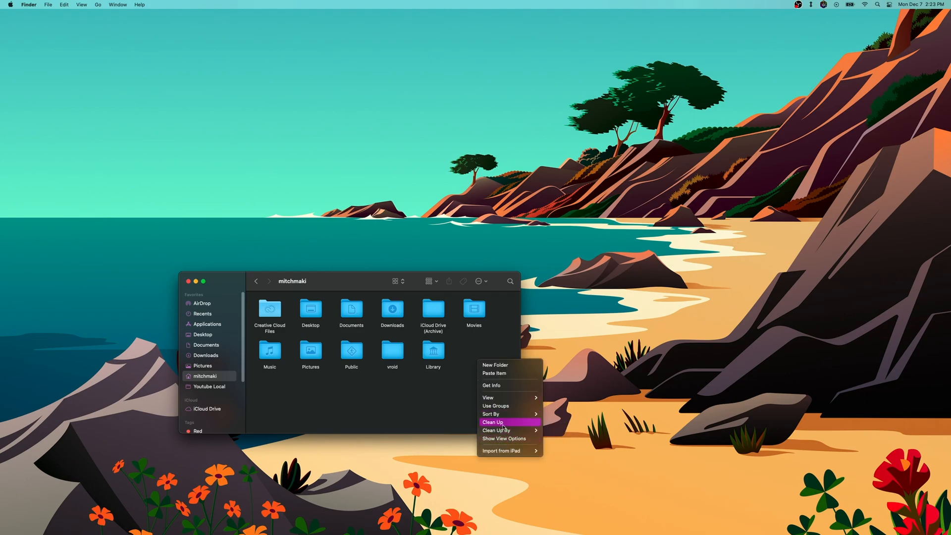
mouse_move(520, 441)
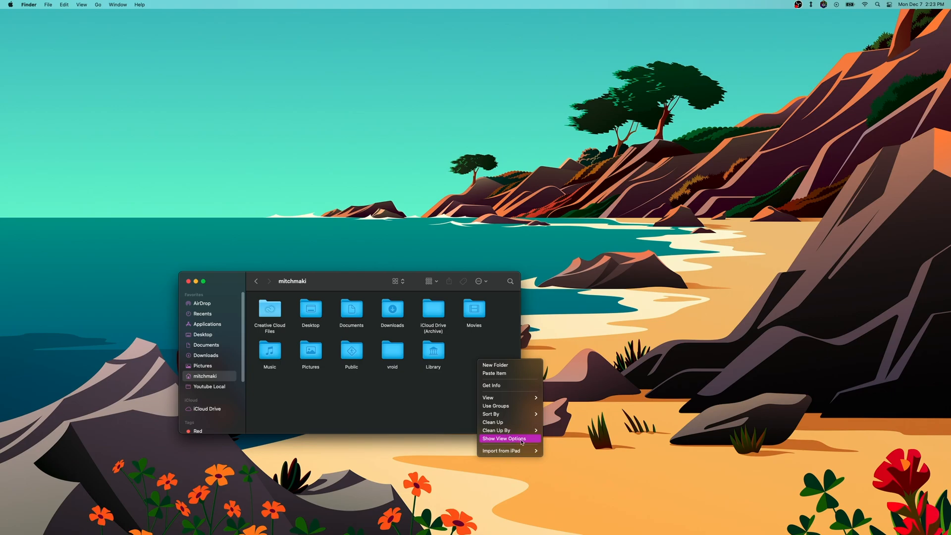
left_click(503, 438)
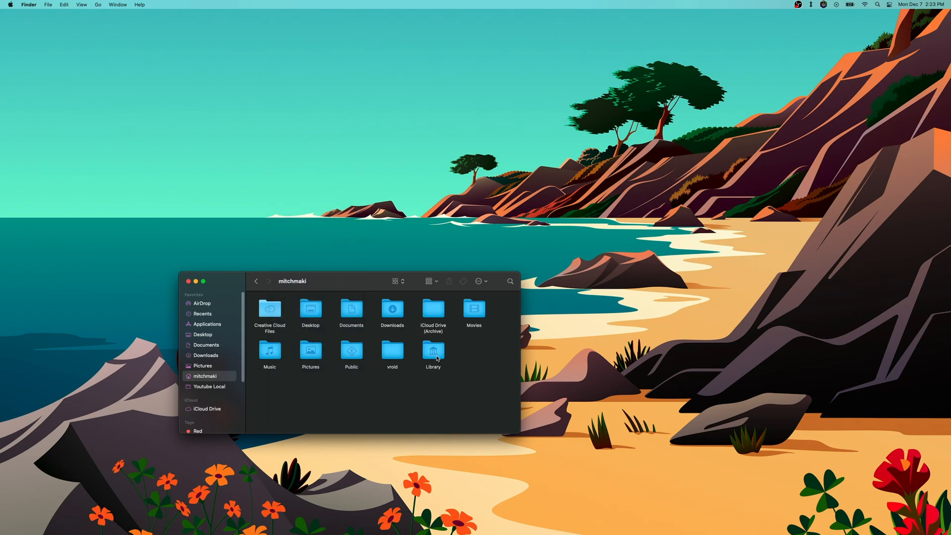
double_click(433, 350)
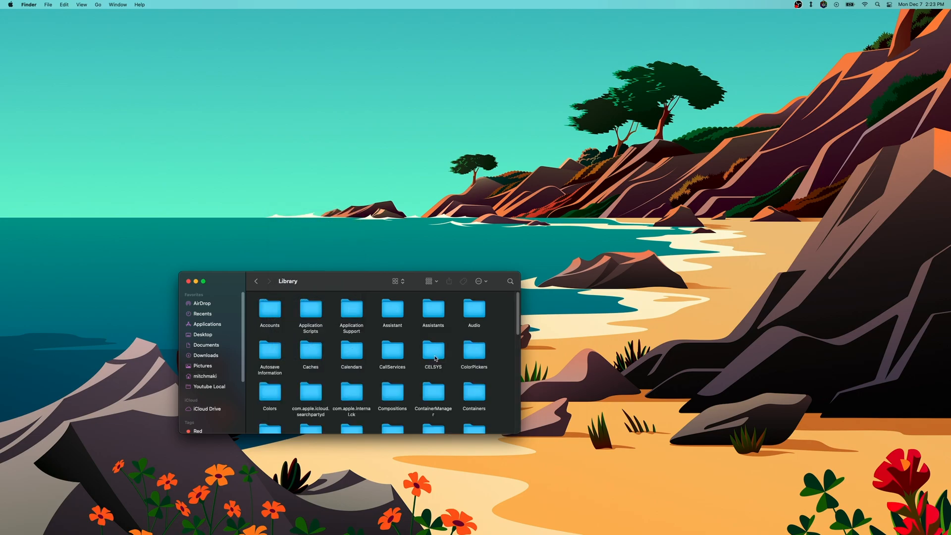
mouse_move(351, 310)
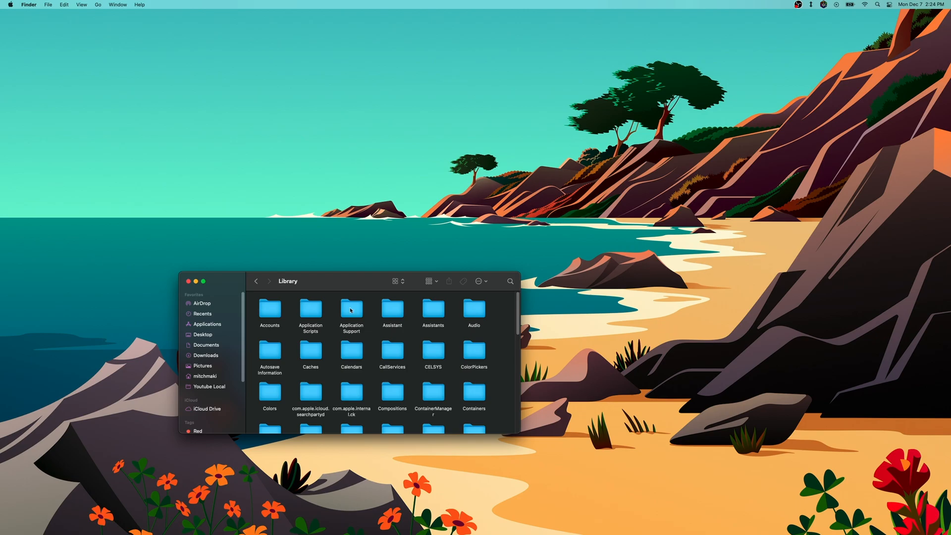
double_click(350, 309)
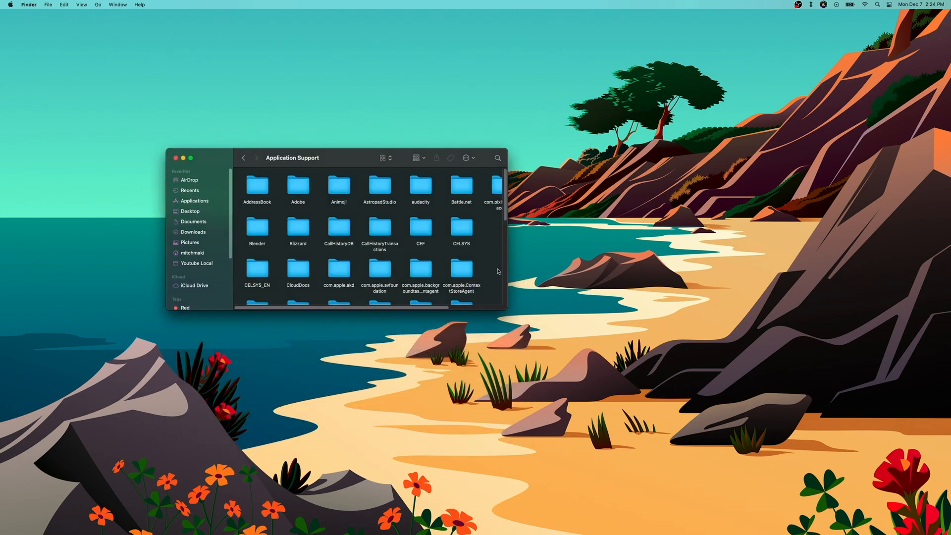
left_click_drag(509, 310, 685, 399)
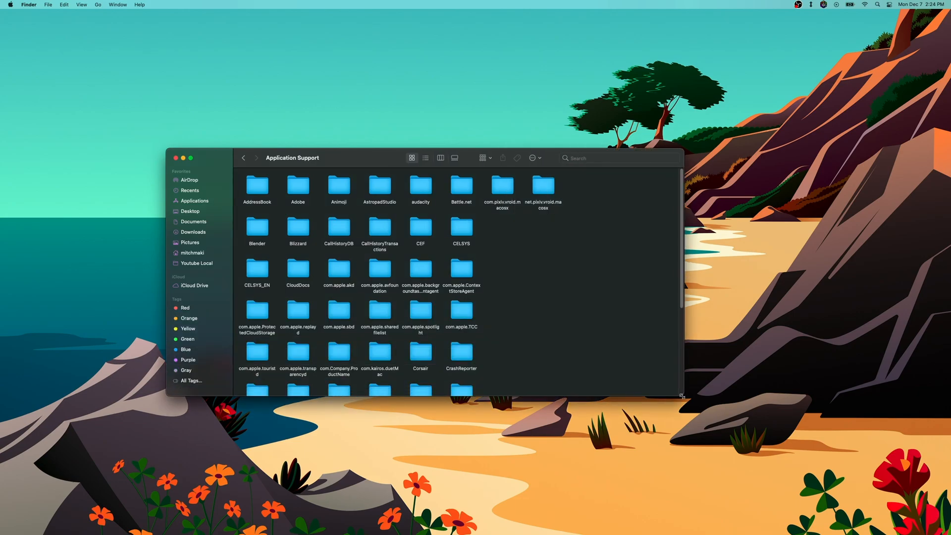
double_click(502, 186)
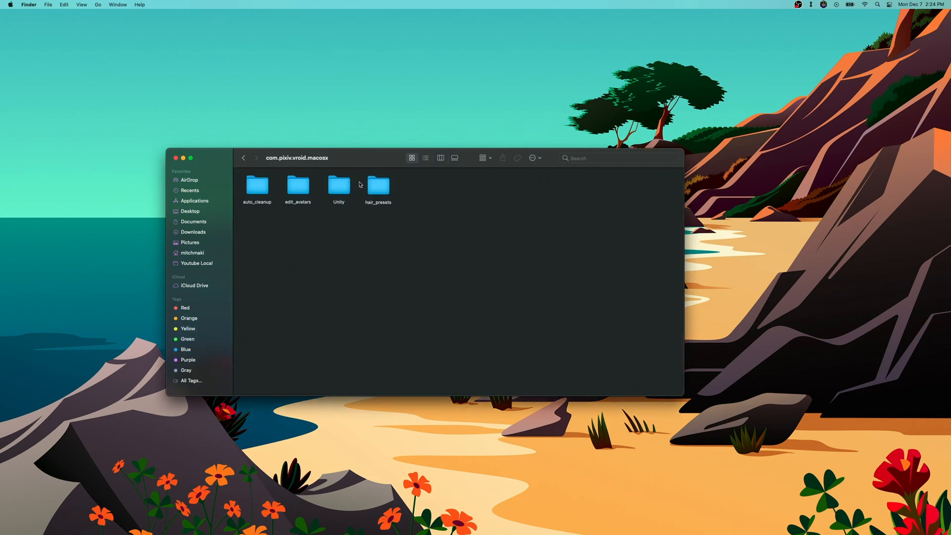
left_click(244, 157)
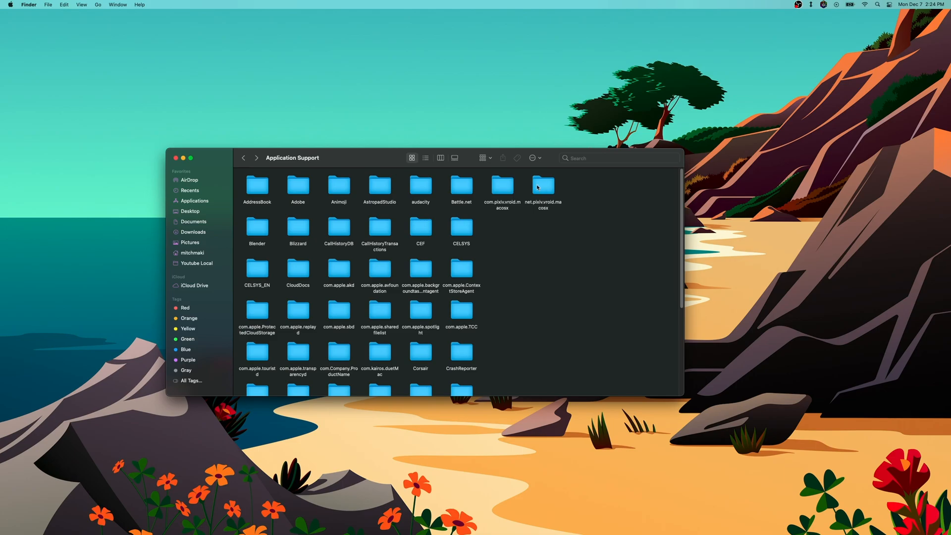
double_click(543, 186)
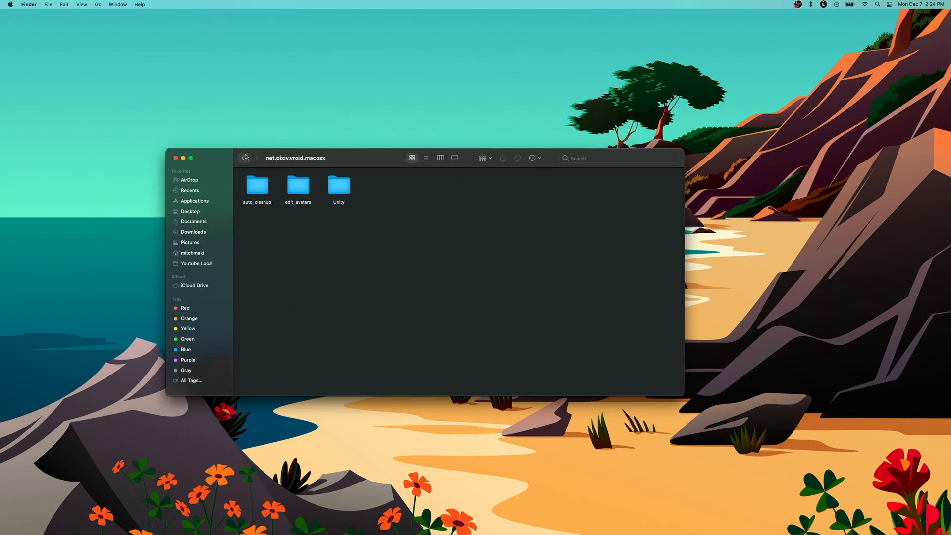
left_click(244, 157)
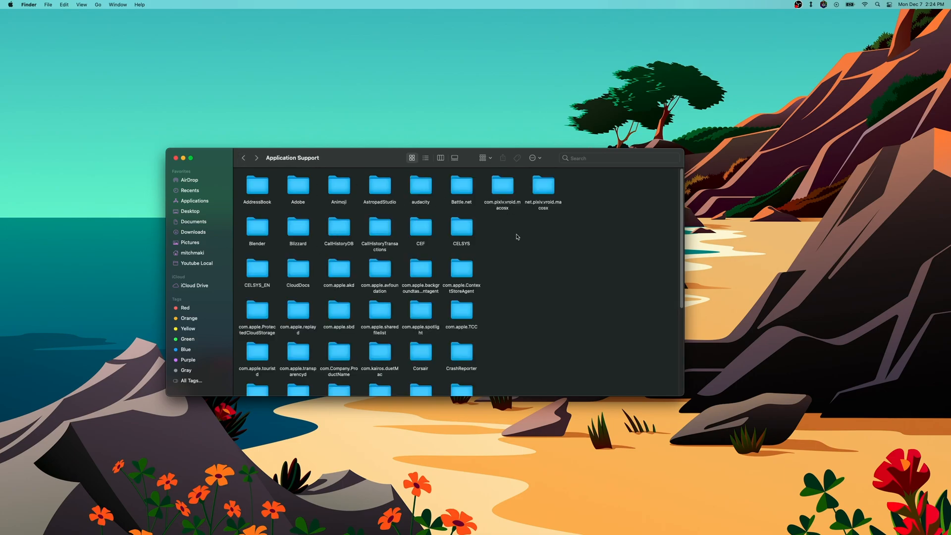
scroll("down", 3)
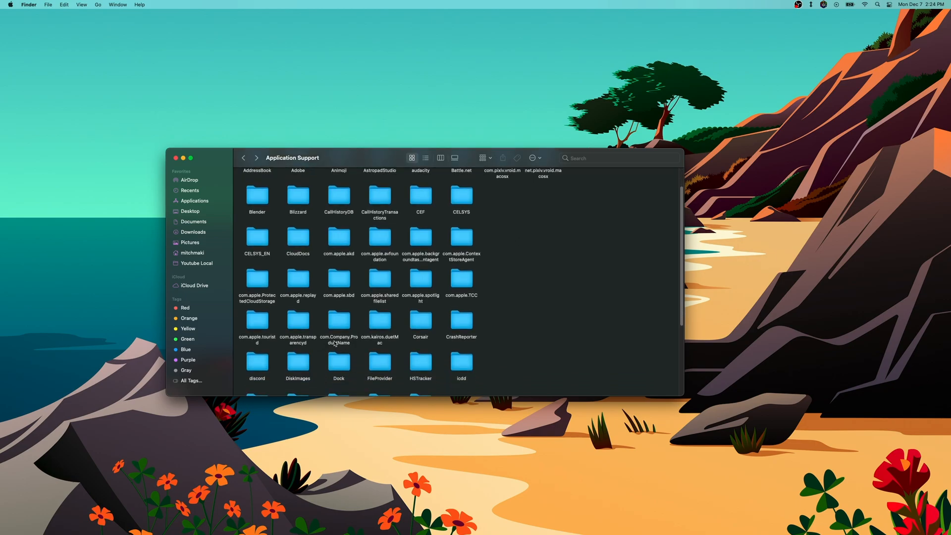
mouse_move(339, 321)
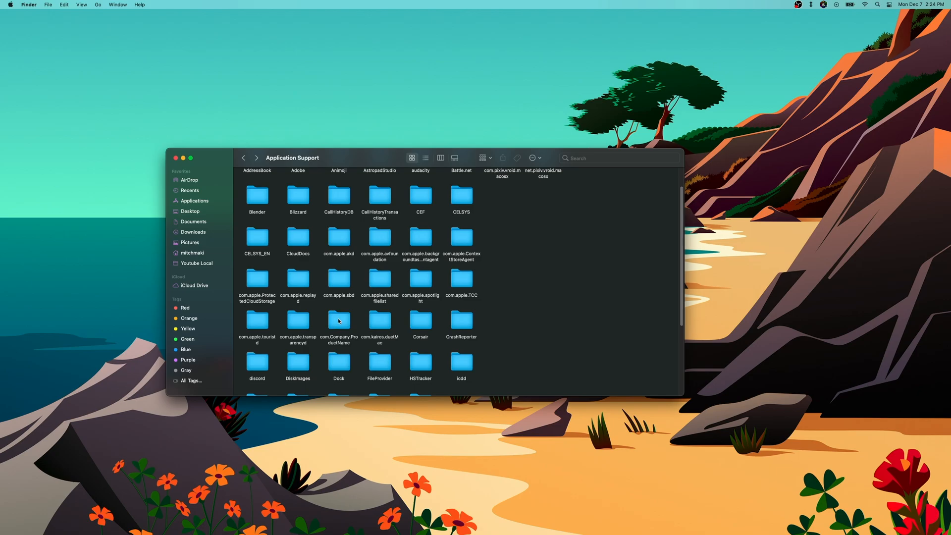
Enter com.Company.ProductName and its empty hair_presets folder
double_click(339, 321)
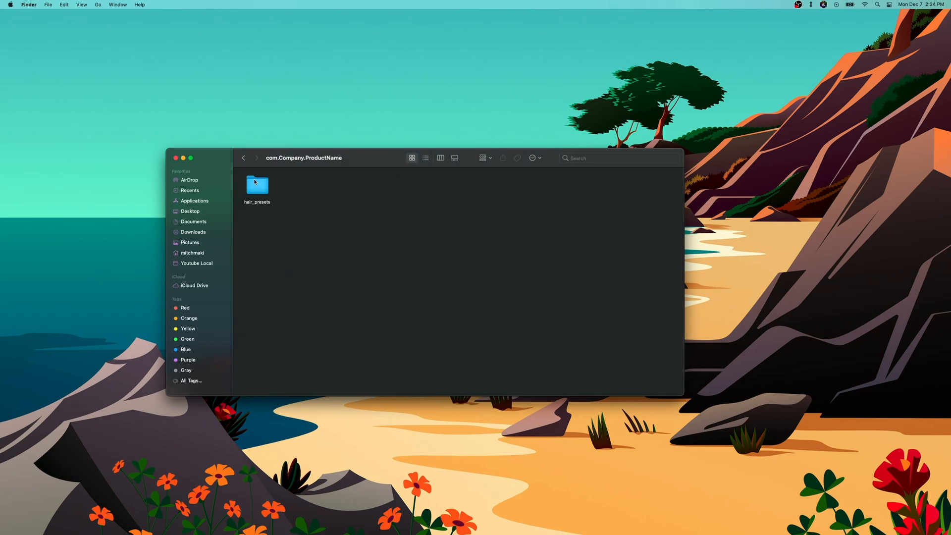
left_click(244, 157)
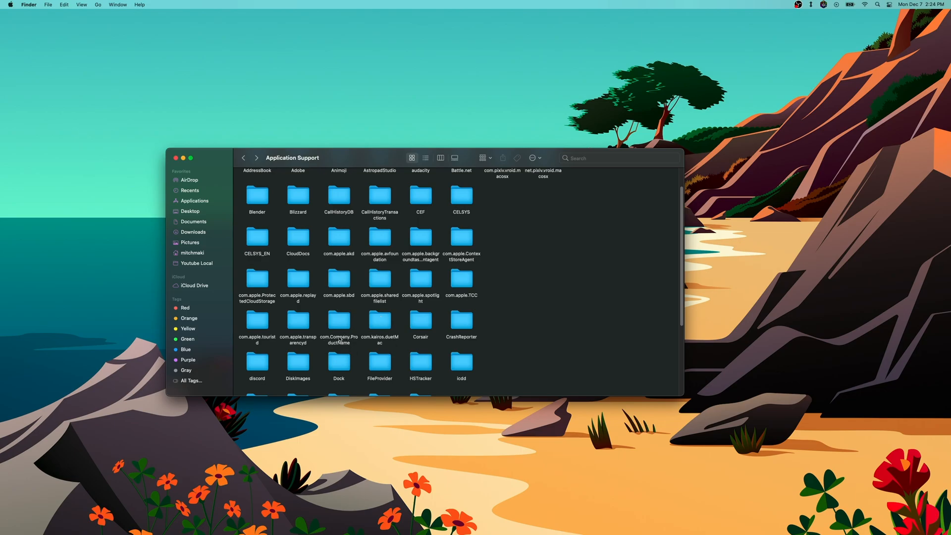
mouse_move(336, 324)
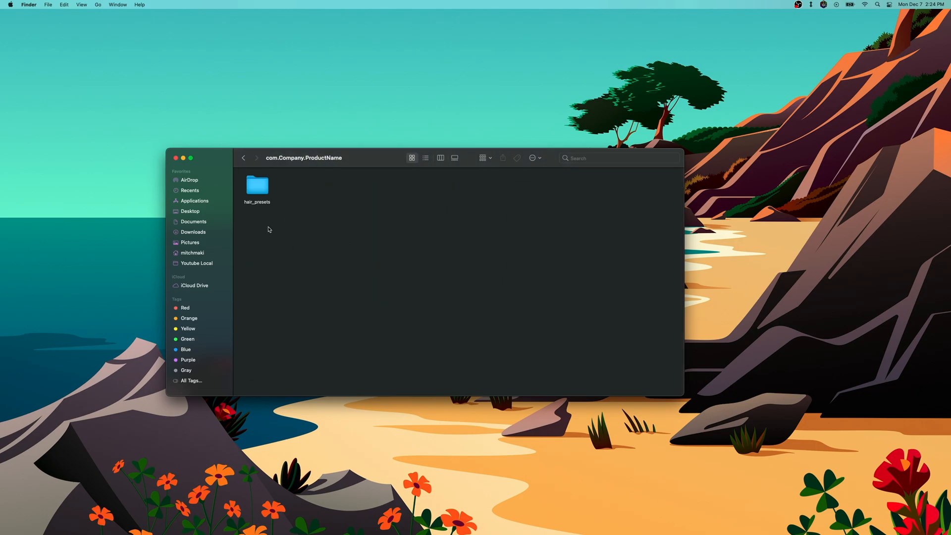
mouse_move(310, 188)
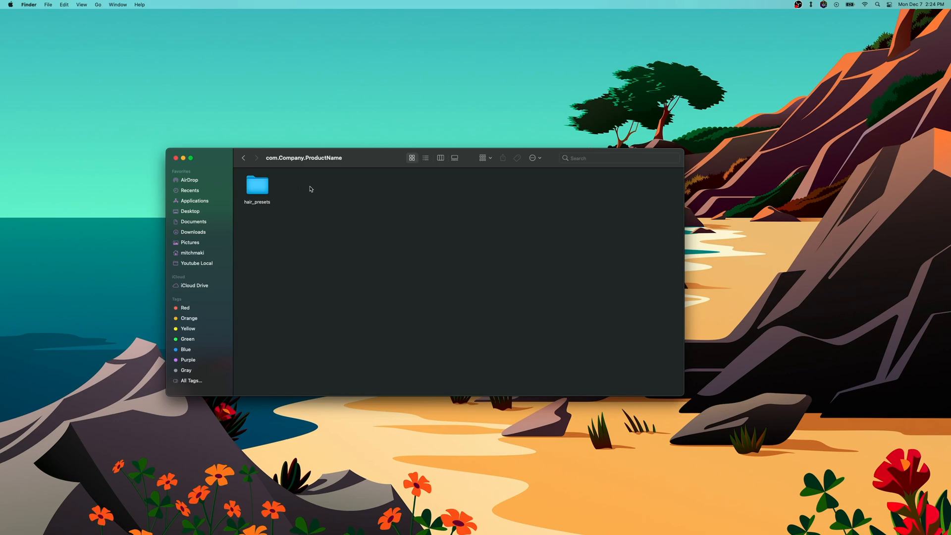
mouse_move(371, 335)
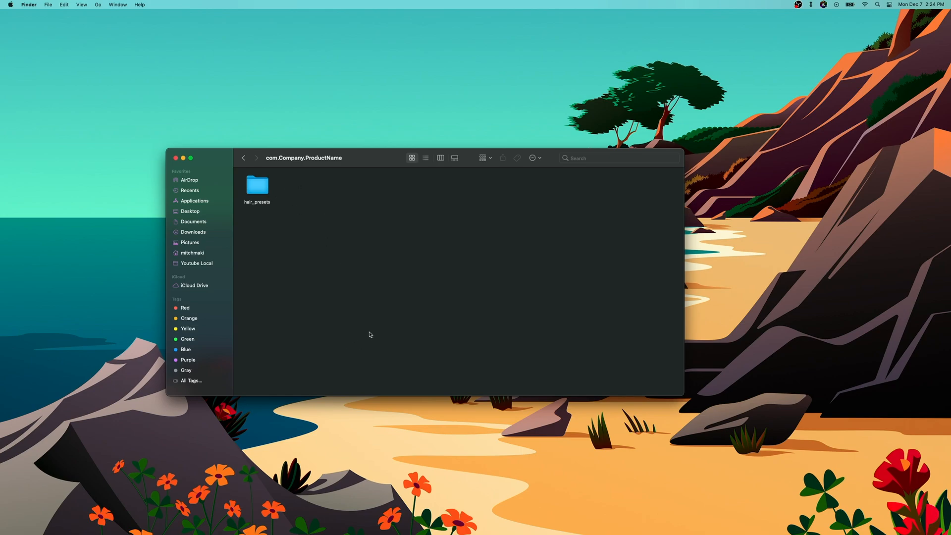
left_click(257, 187)
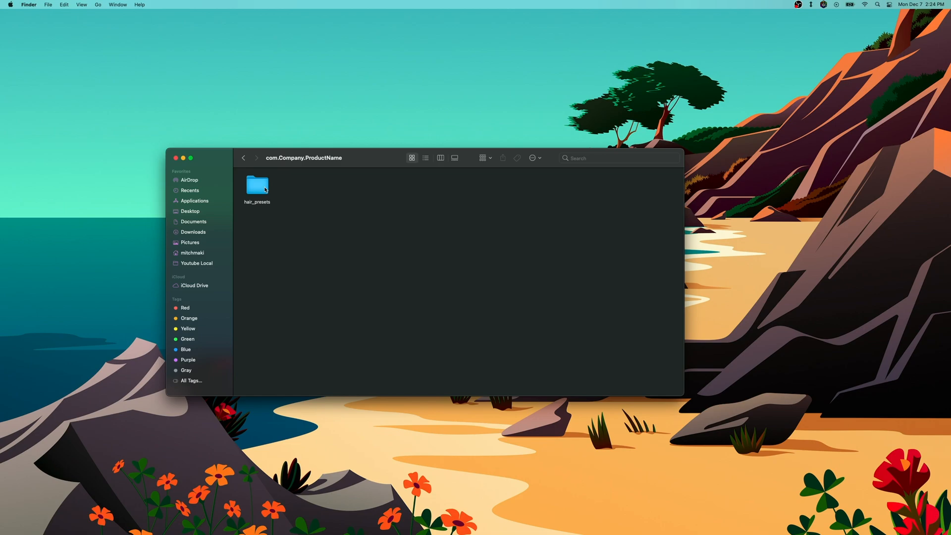
double_click(257, 186)
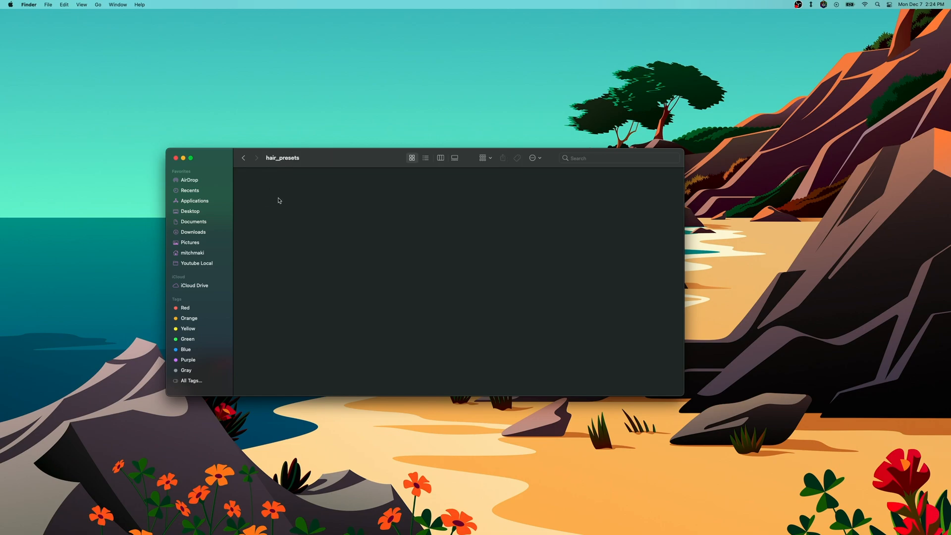
Paste the copied preset folder into hair_presets and launch VRoid Studio
right_click(279, 200)
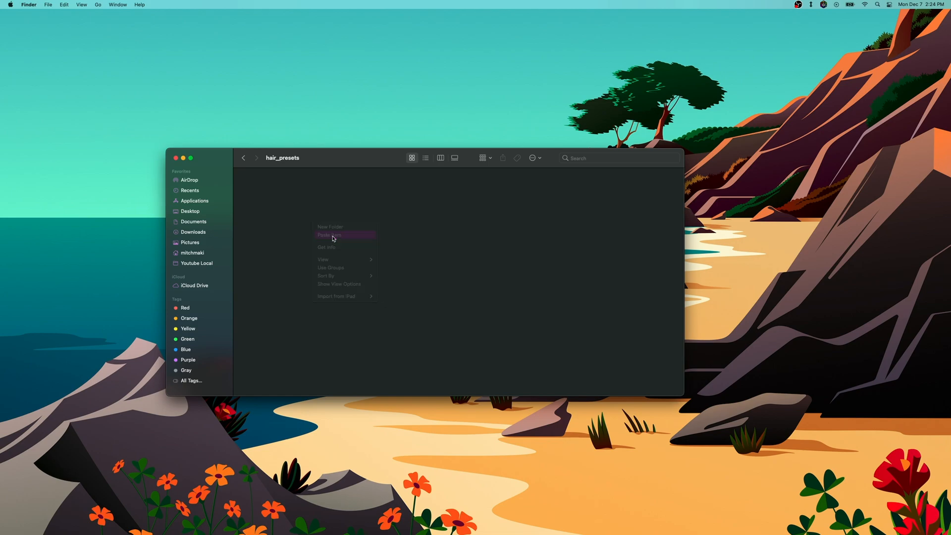
left_click(331, 235)
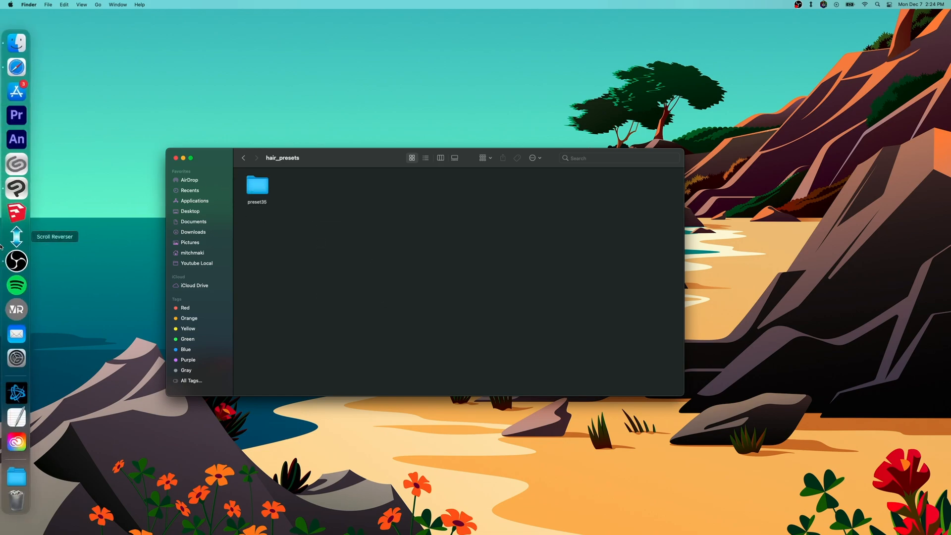
left_click(13, 309)
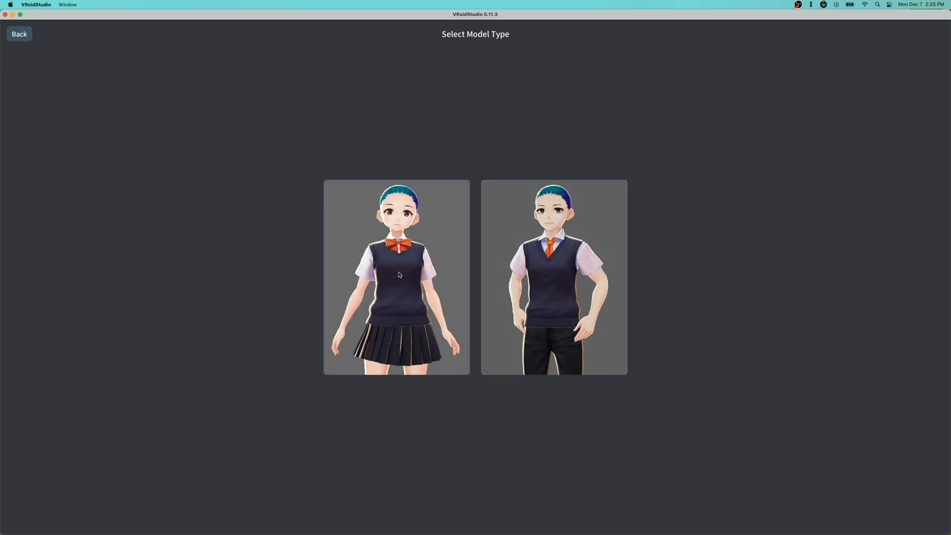
Start a new female model and move to the Hair Editor
left_click(398, 274)
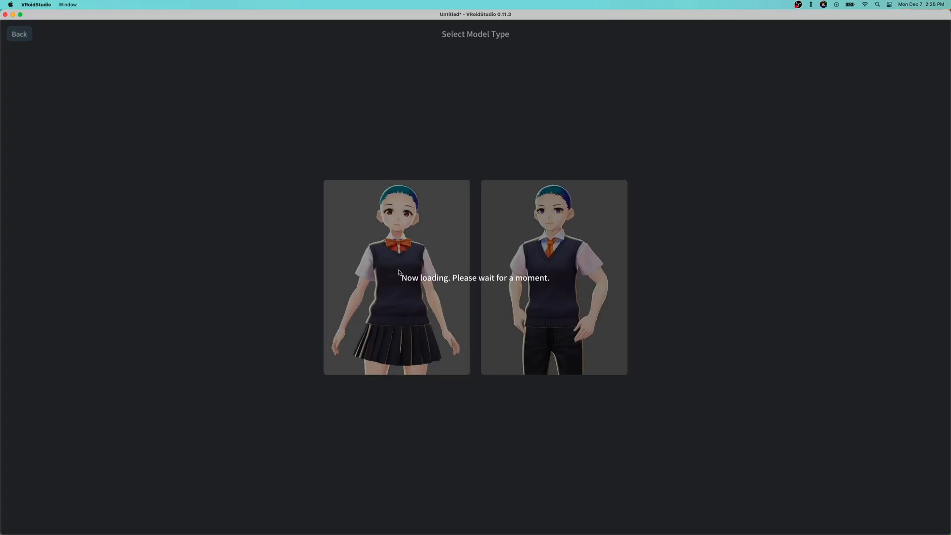
mouse_move(278, 251)
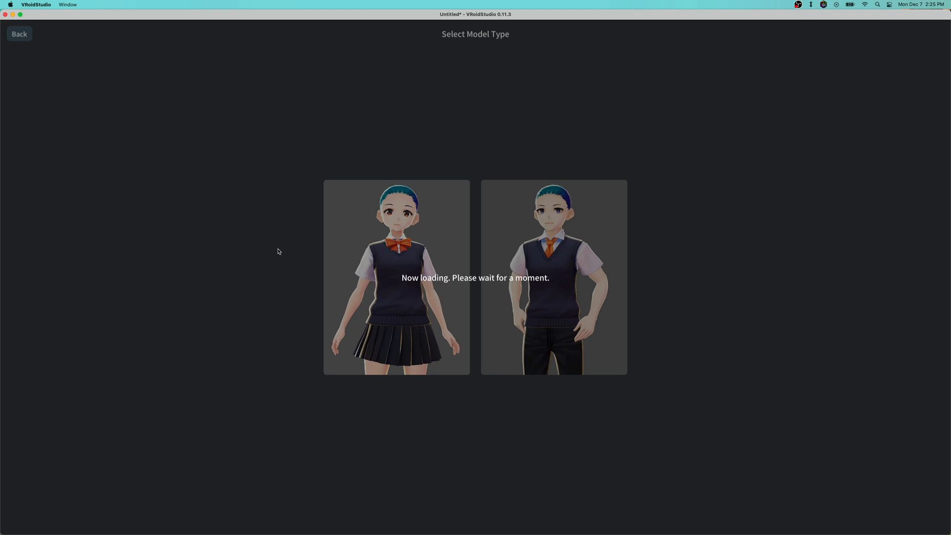
left_click(396, 276)
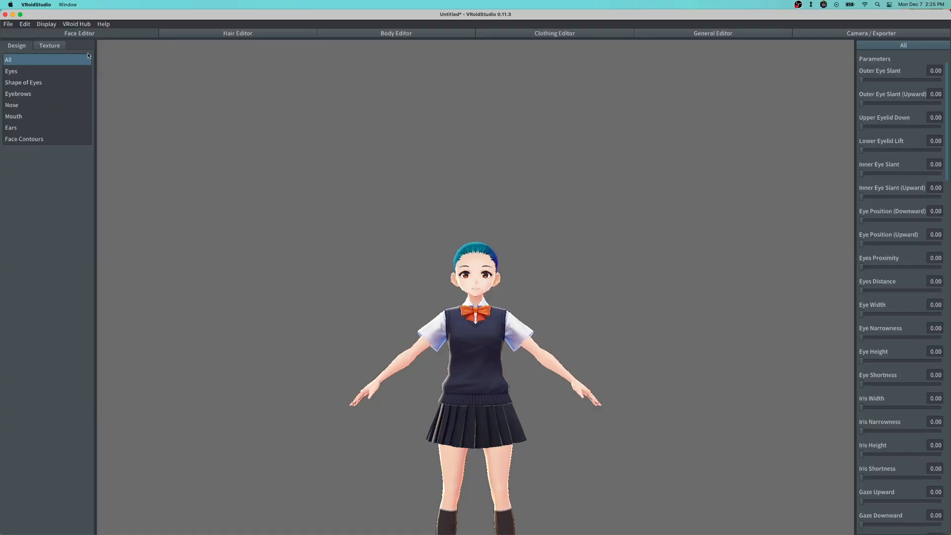
left_click(226, 34)
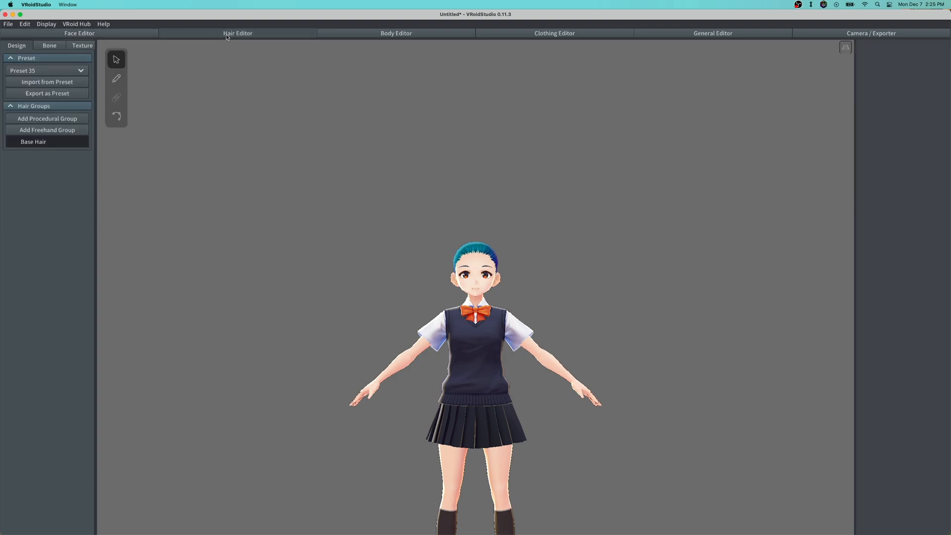
Select Preset 35 and import it, giving the model the blue mohawk
left_click(46, 72)
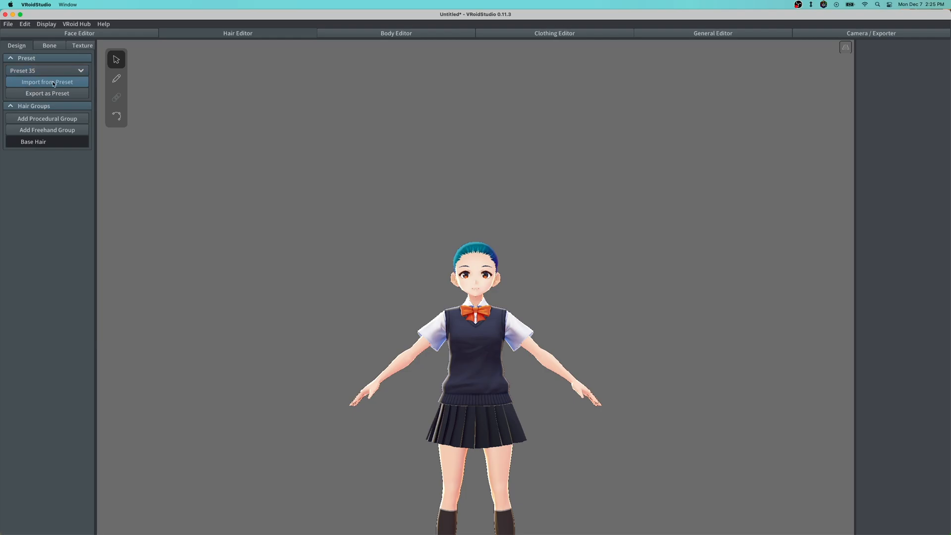
left_click(47, 82)
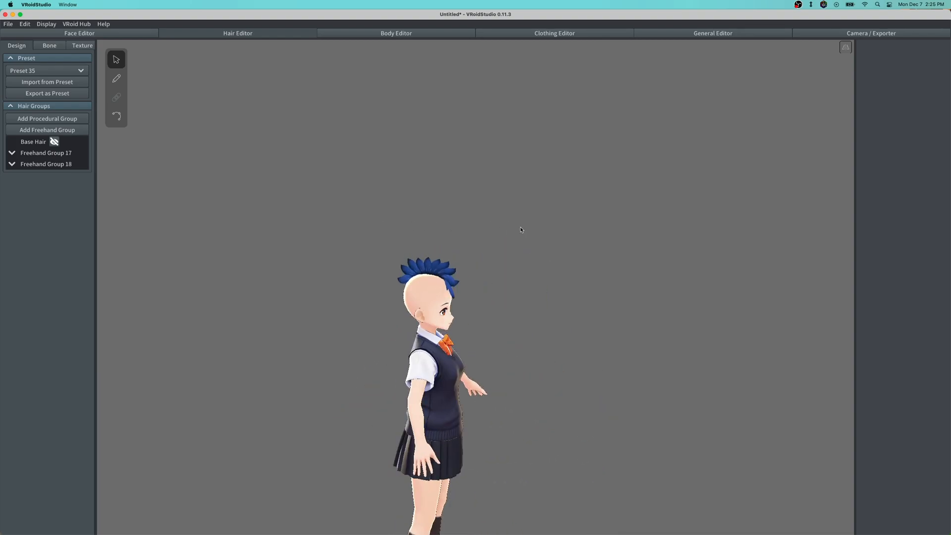
mouse_move(588, 37)
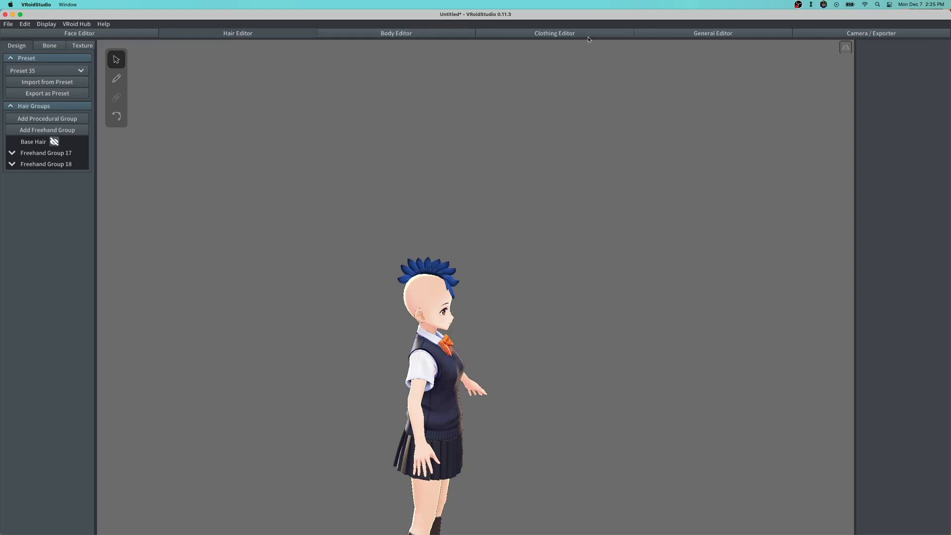
Review clothing and accessory slots and the vest texture layer, then go back to Face Editor
left_click(553, 33)
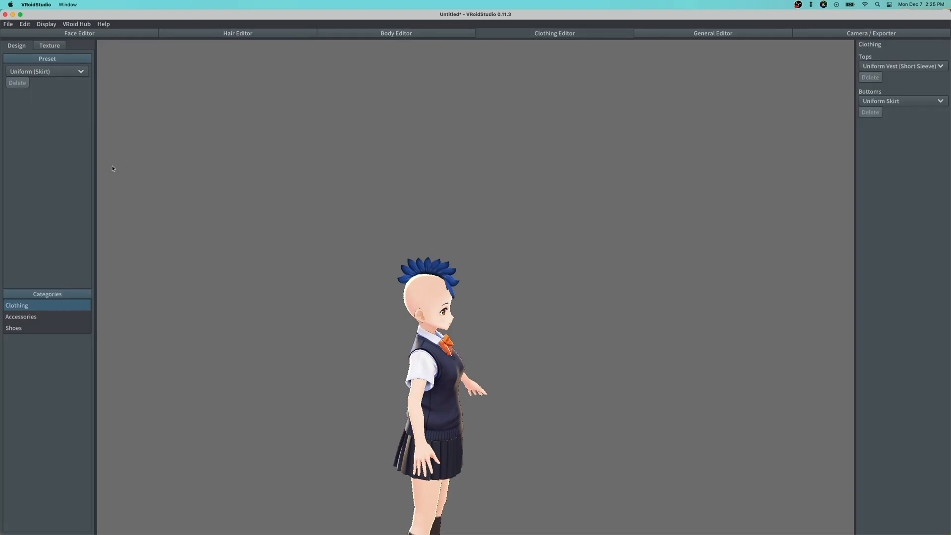
left_click(21, 317)
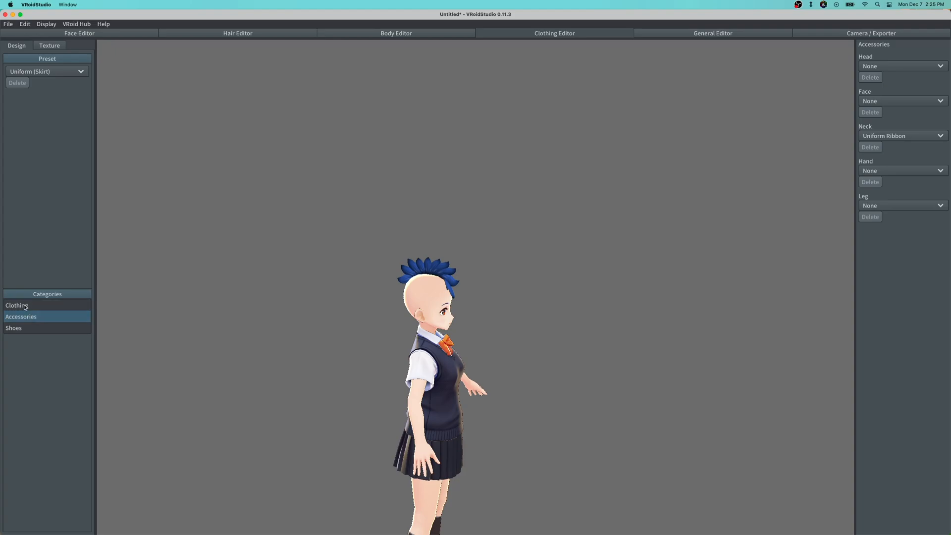
left_click(17, 305)
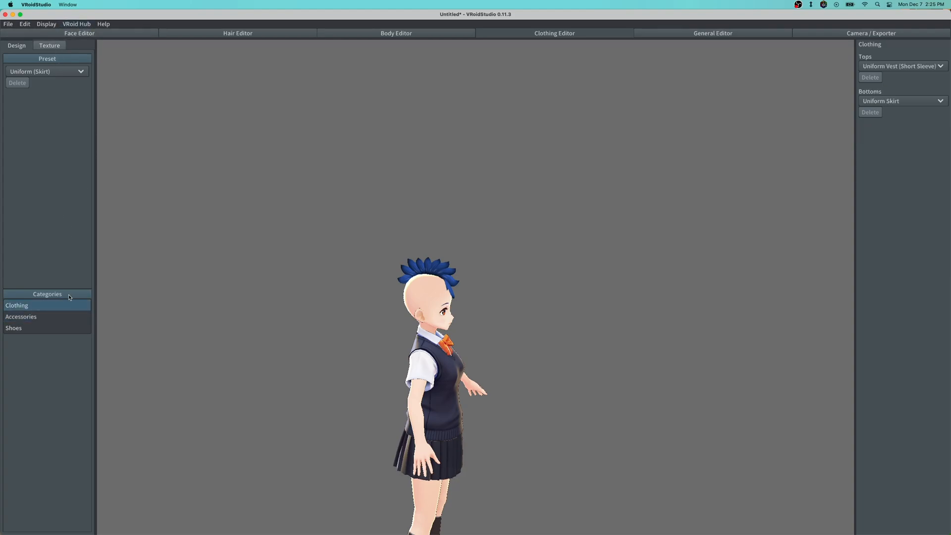
left_click(50, 45)
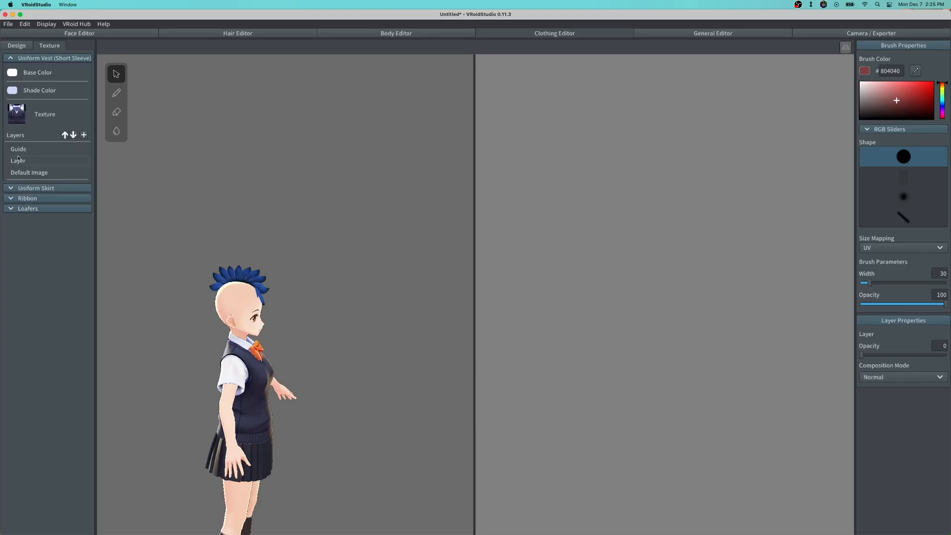
right_click(17, 160)
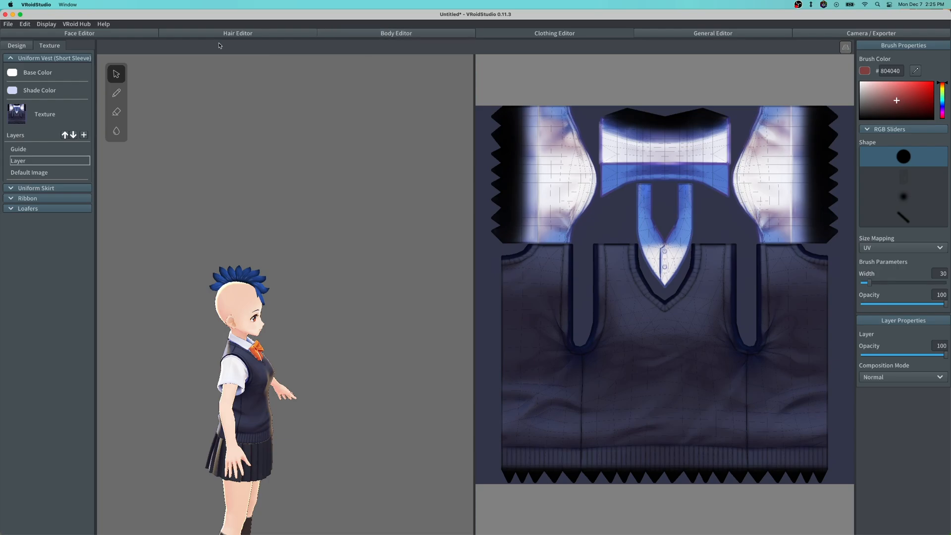
left_click(79, 32)
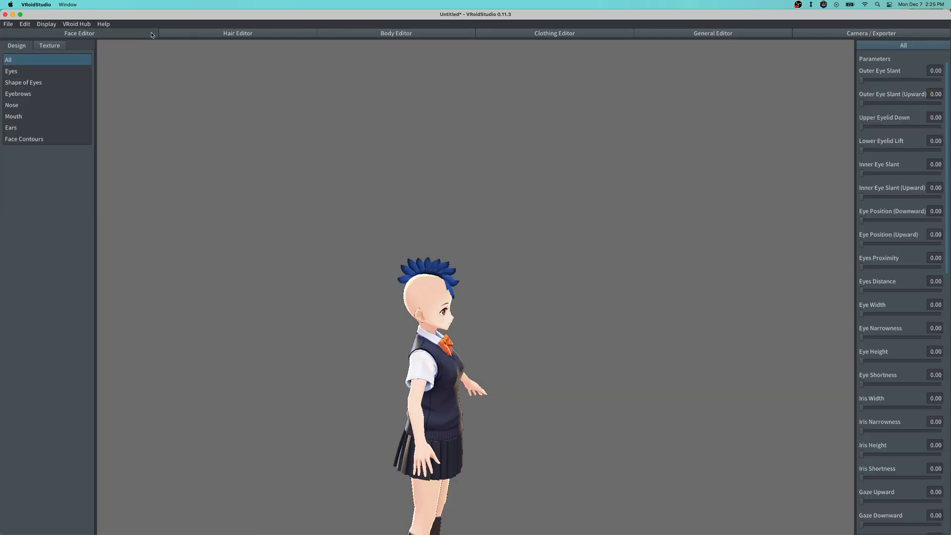